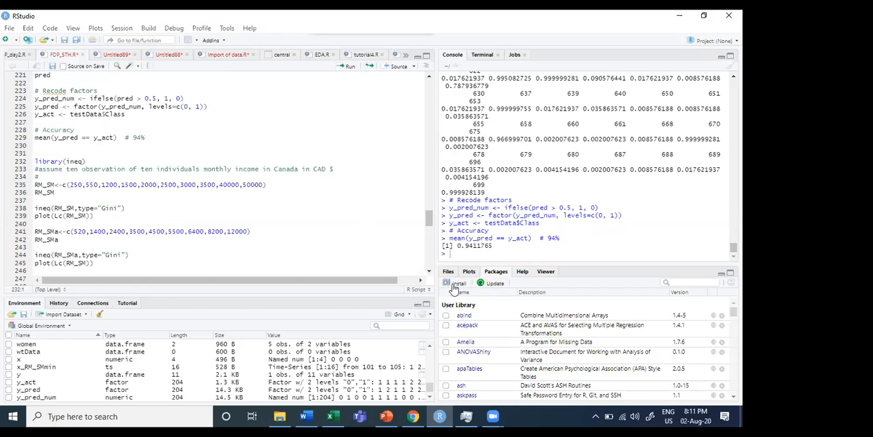
Install the ineq package from CRAN via the Packages pane Install dialog
click(459, 282)
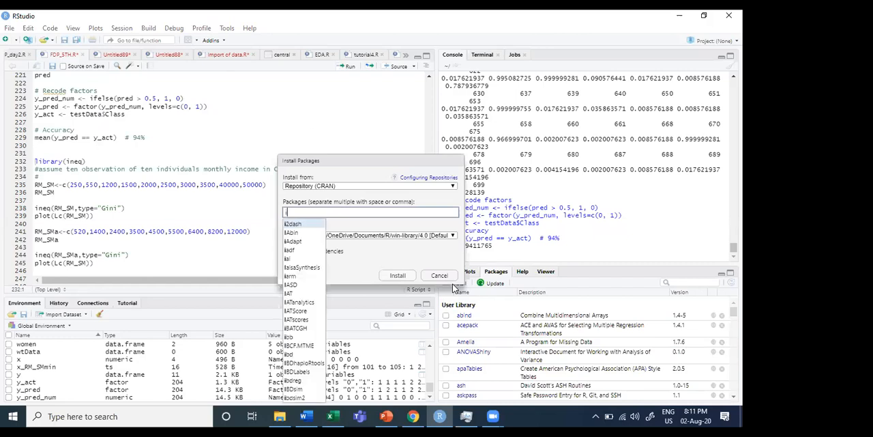
text(ineq)
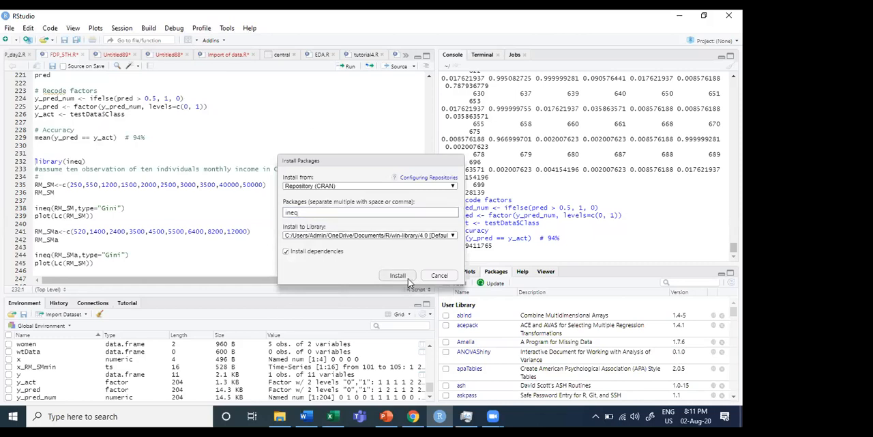
click(397, 276)
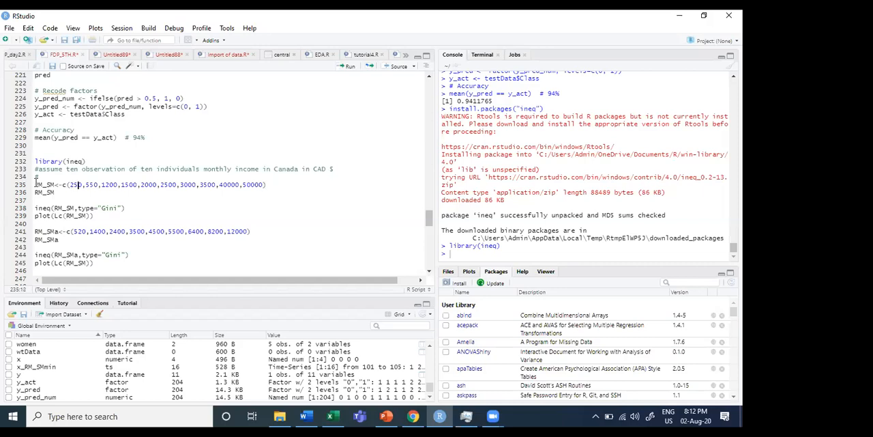
Fix the RH_SH values, run library(ineq), the RH_SH vector, its Gini and plot(Lc(RH_SH))
text(0)
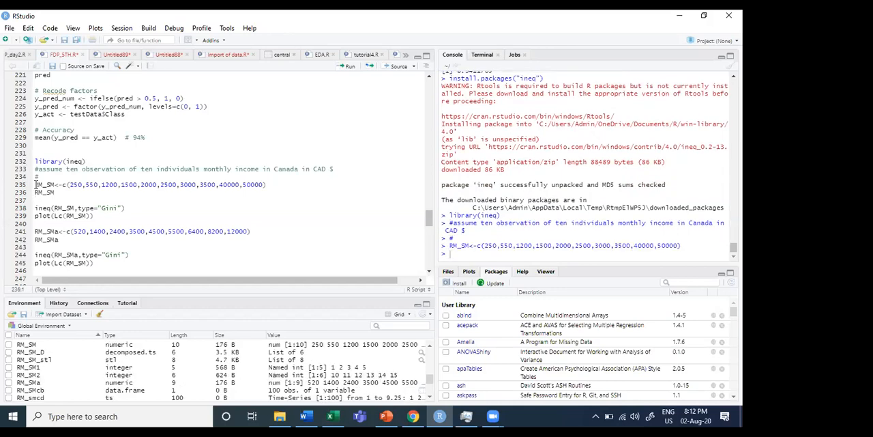
key(Return)
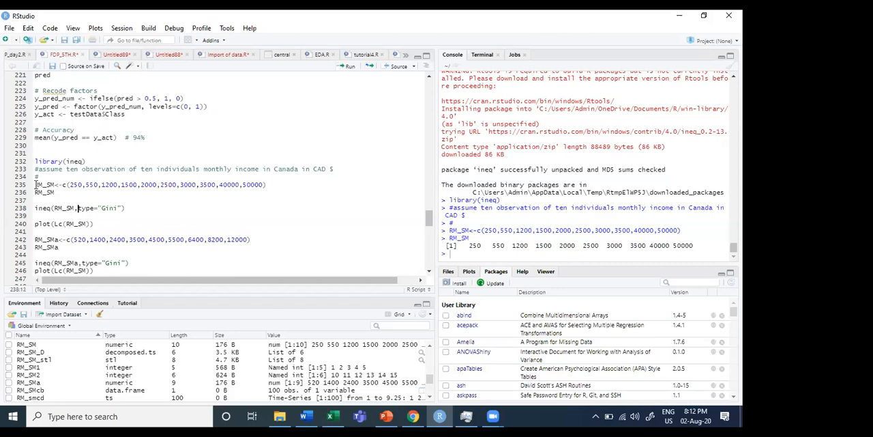
click(75, 207)
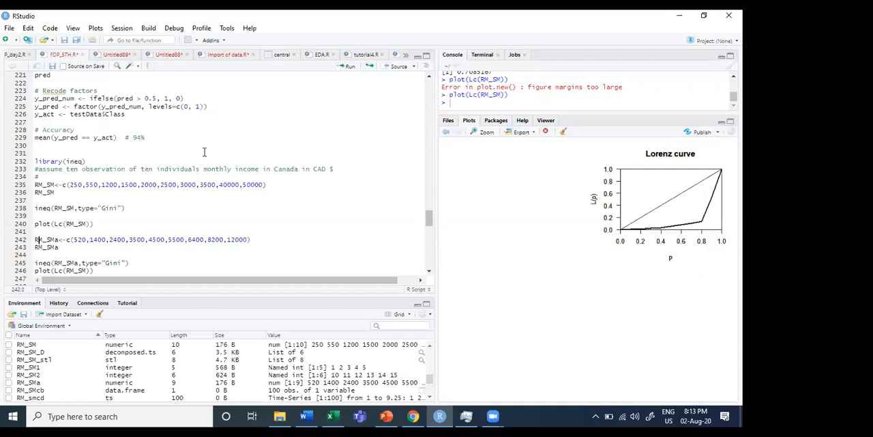
Edit RH_SHa to end with 9000, 9900, then run its Gini (0.3435698) and Lorenz plot
click(147, 240)
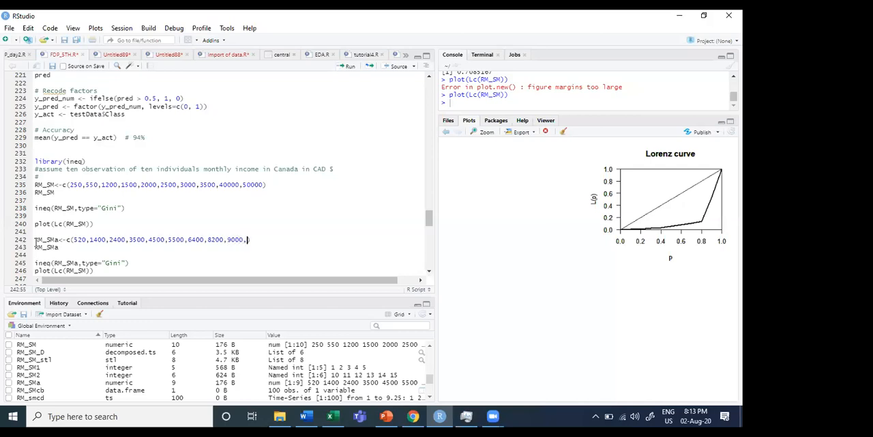
text(99)
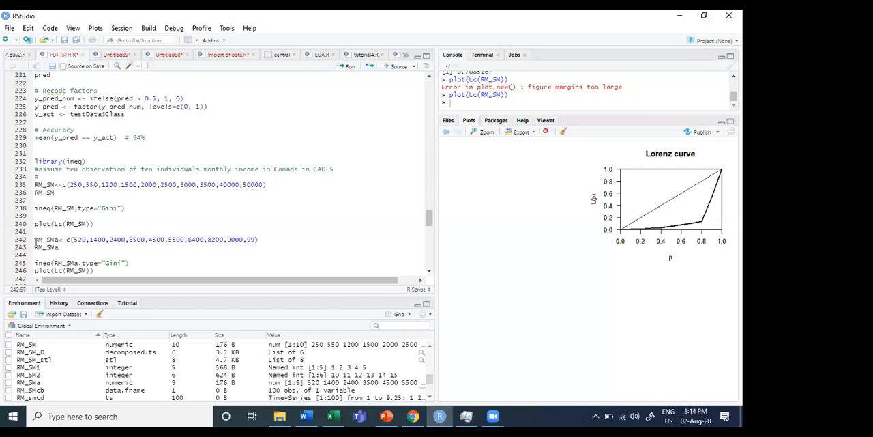
text(00)
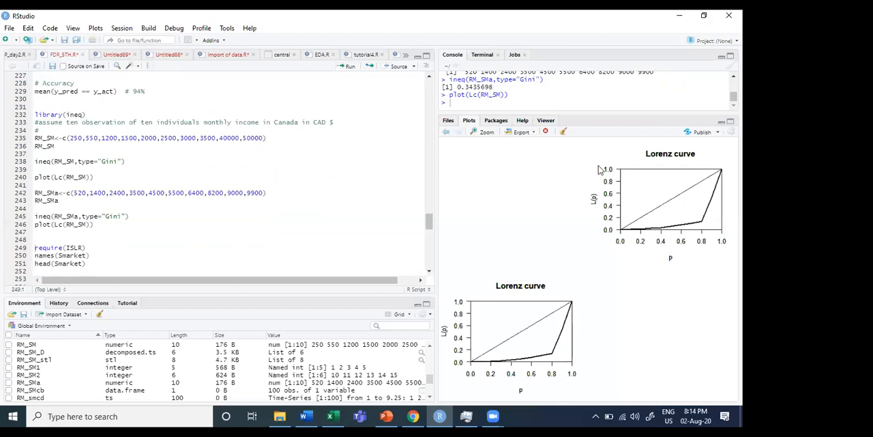
Clear the plot history, redraw the Lorenz curve and inspect it zoomed in a separate window
click(562, 131)
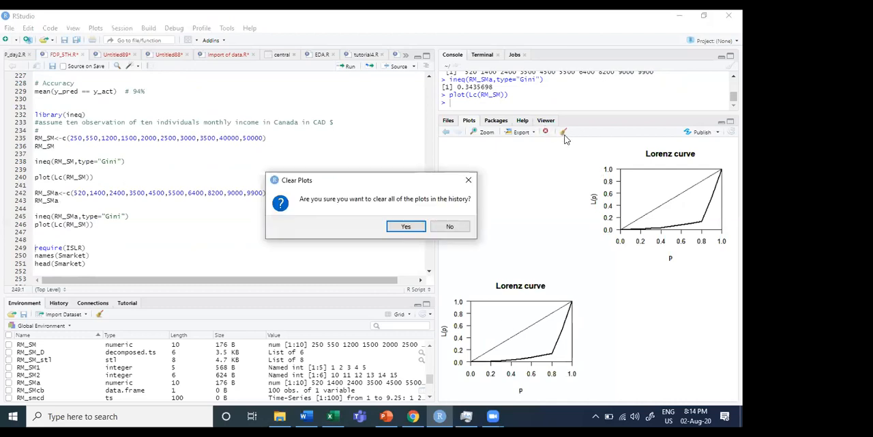
click(405, 227)
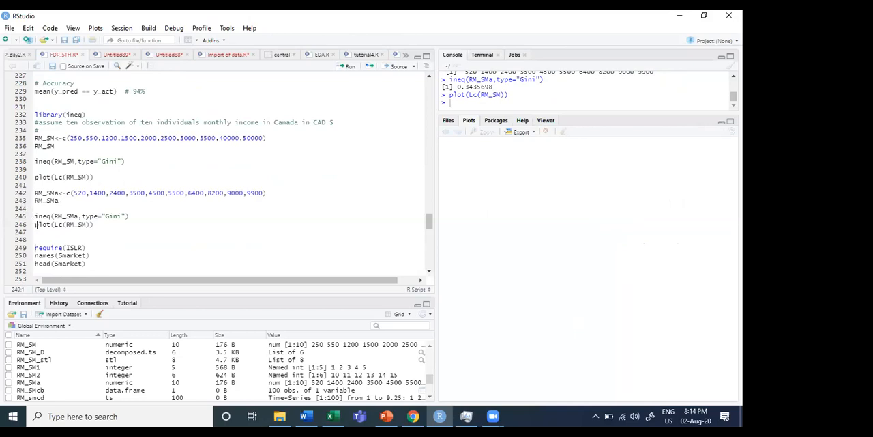
click(349, 66)
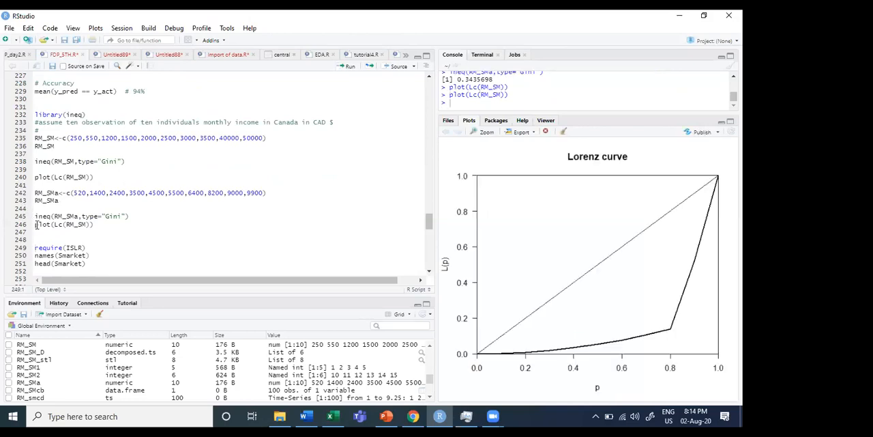
click(486, 131)
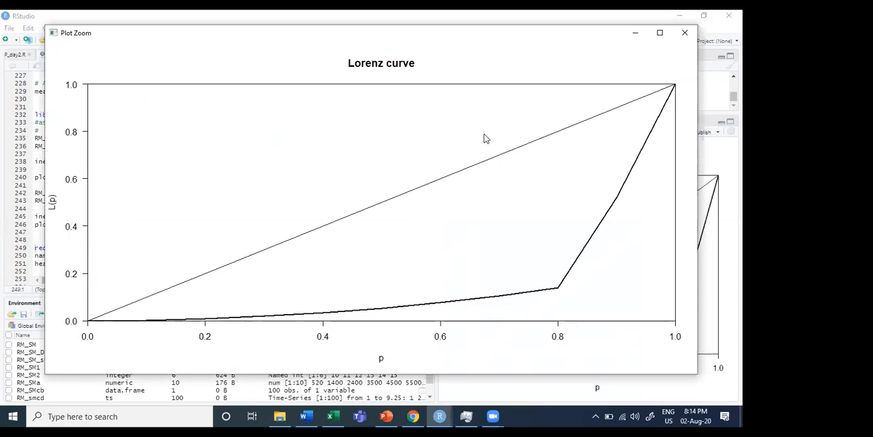
mouse_move(690, 24)
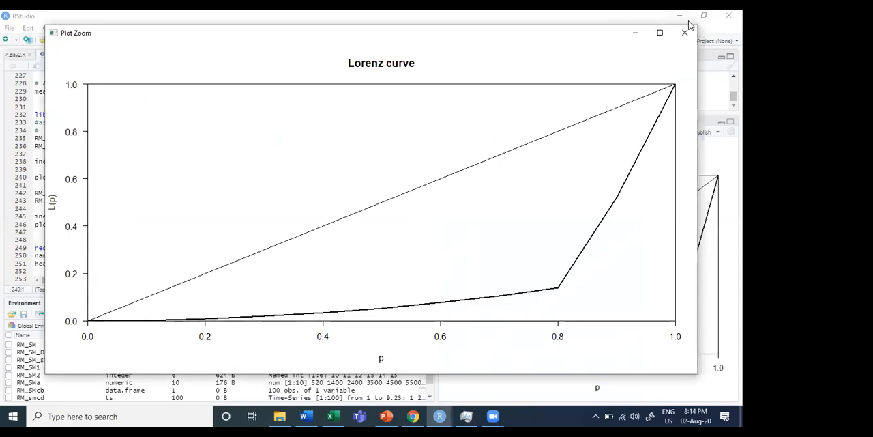
click(685, 33)
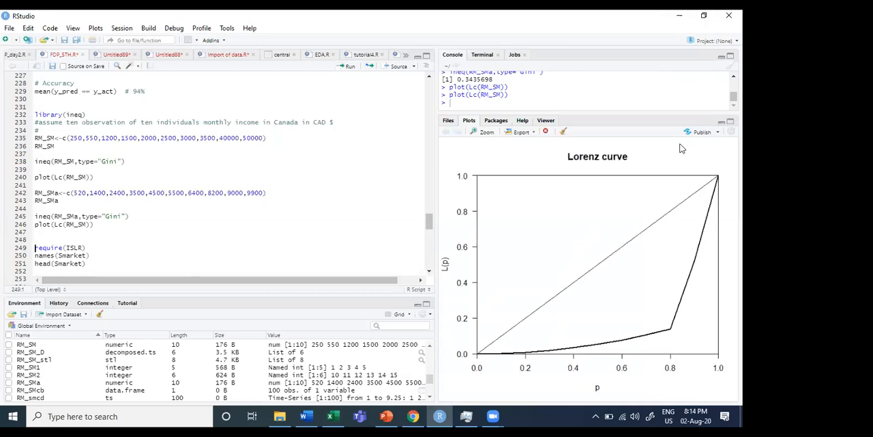
Clear the plots again and change the plot line to Lc(RH_SHa), running it for the smoother curve
click(546, 131)
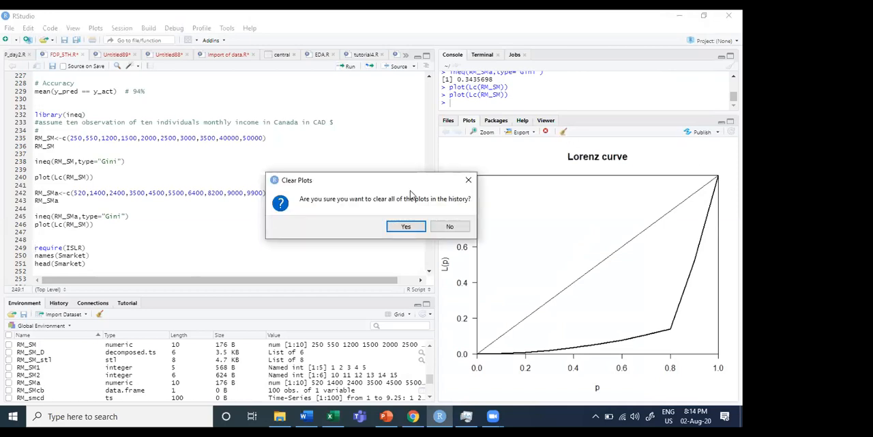
click(405, 227)
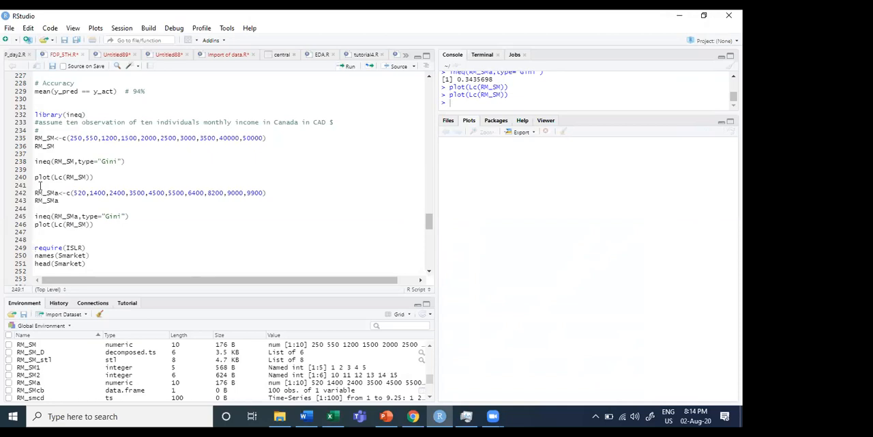
drag(35, 192, 95, 232)
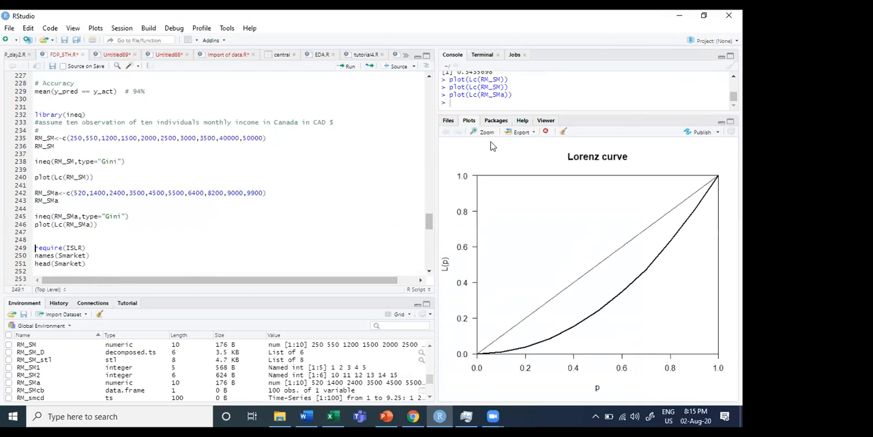
click(483, 131)
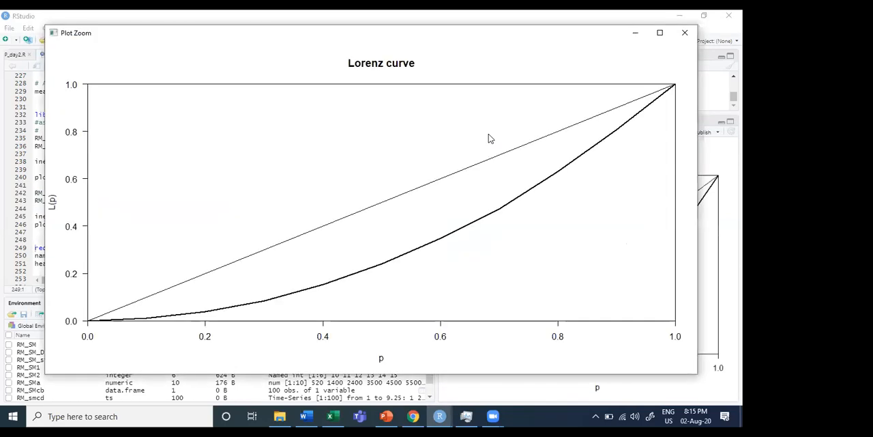
mouse_move(284, 306)
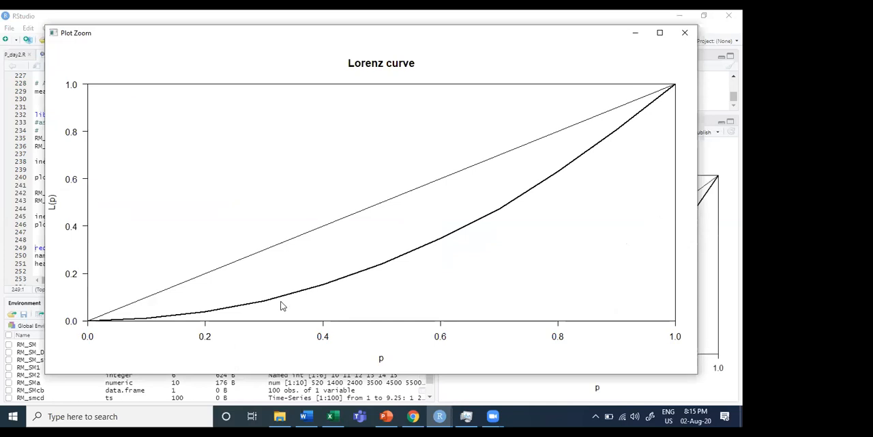
mouse_move(266, 327)
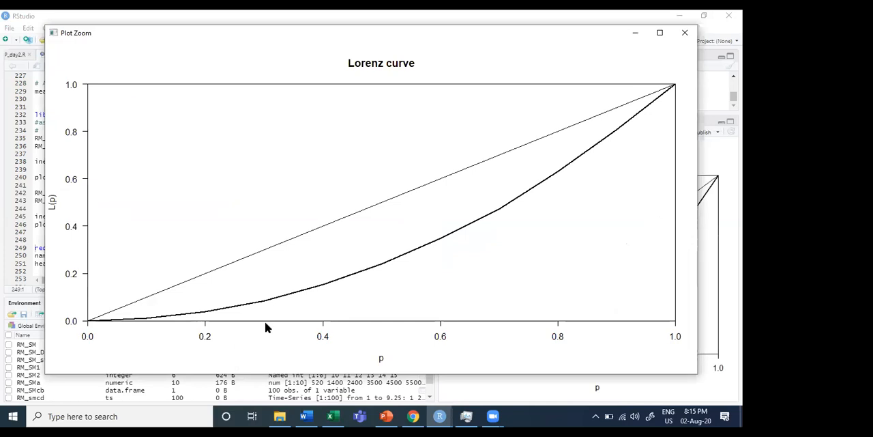
mouse_move(268, 342)
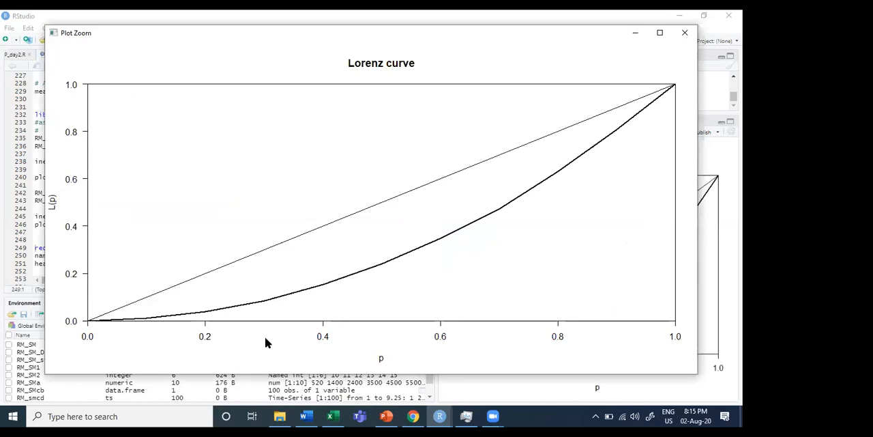
click(685, 33)
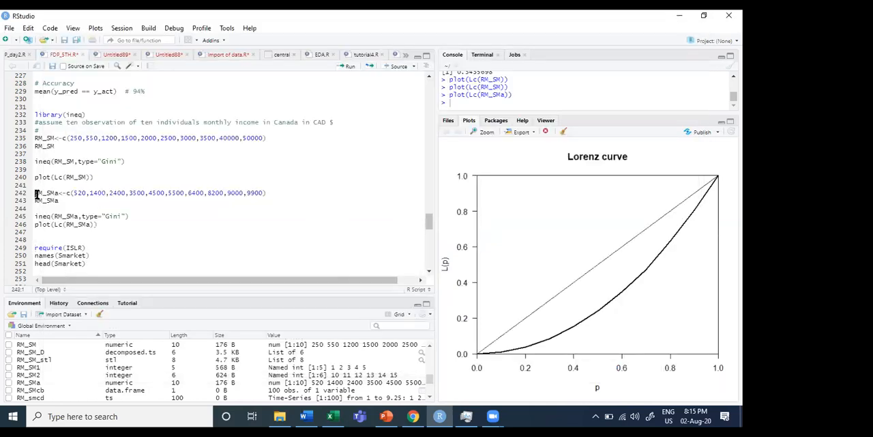
Duplicate the RH_SHa block as RH_SHb with values 1000, 1400, …, 10000 plus Gini and plot lines
drag(35, 193, 98, 224)
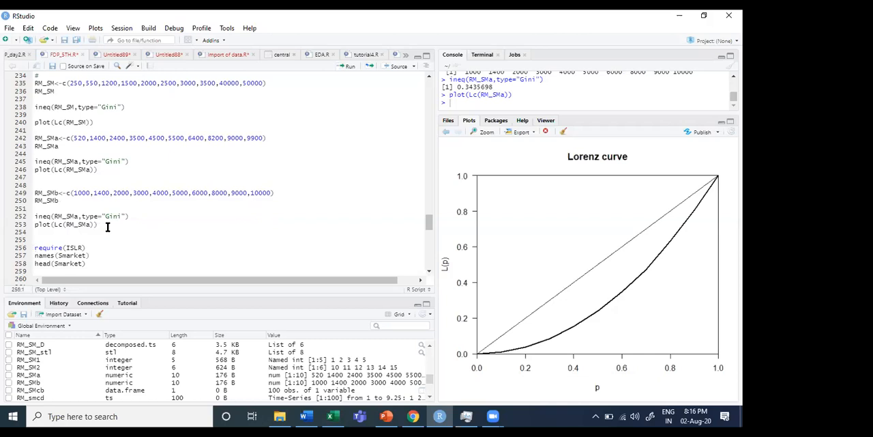
mouse_move(76, 216)
text(b)
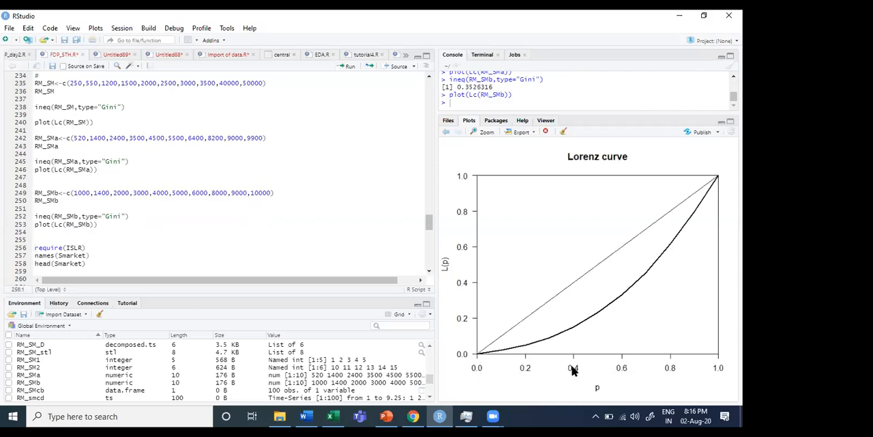
mouse_move(377, 46)
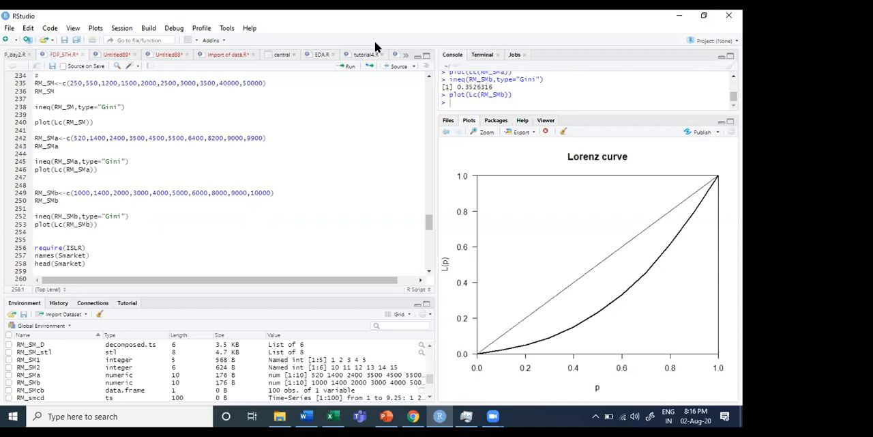
mouse_move(477, 202)
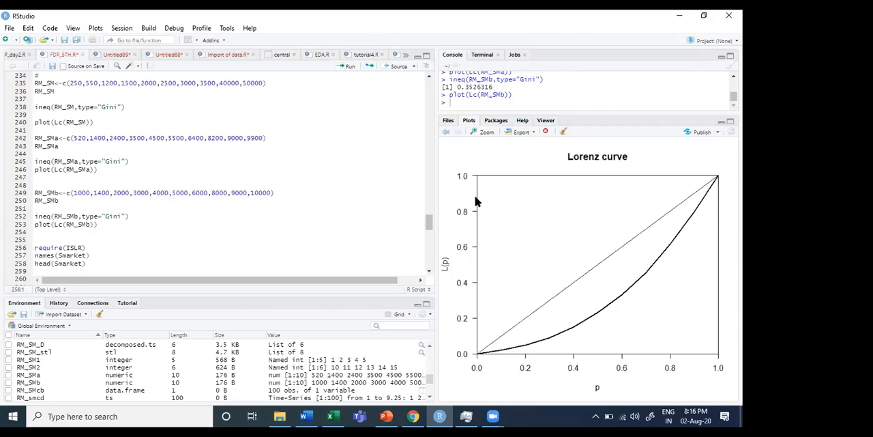